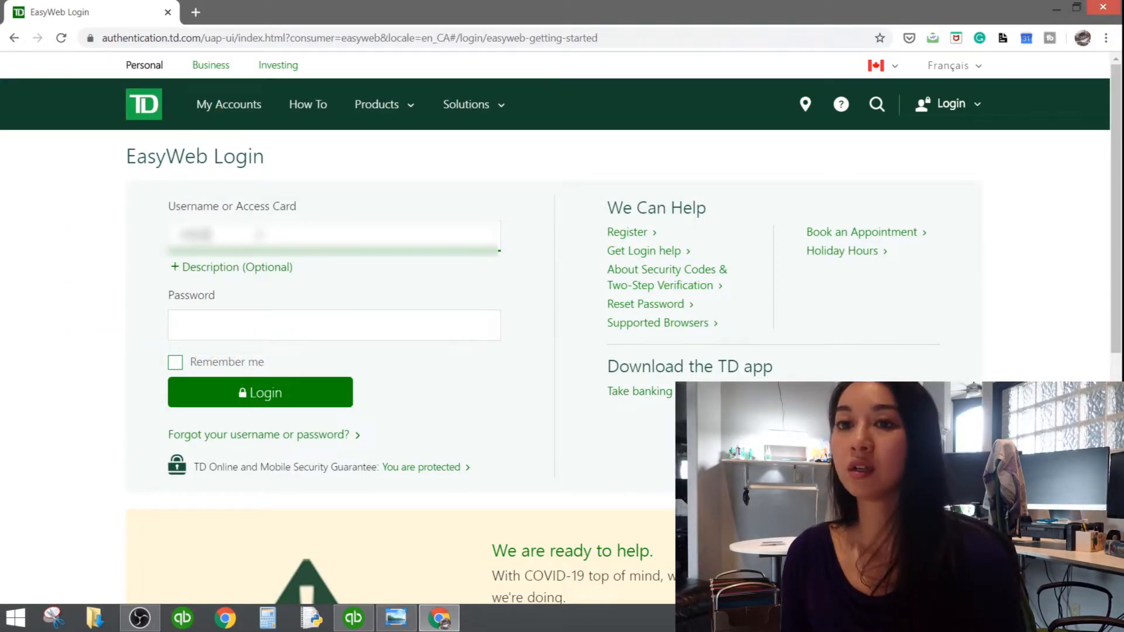
Enter the password and log in to reach the Accounts summary page
left_click(333, 325)
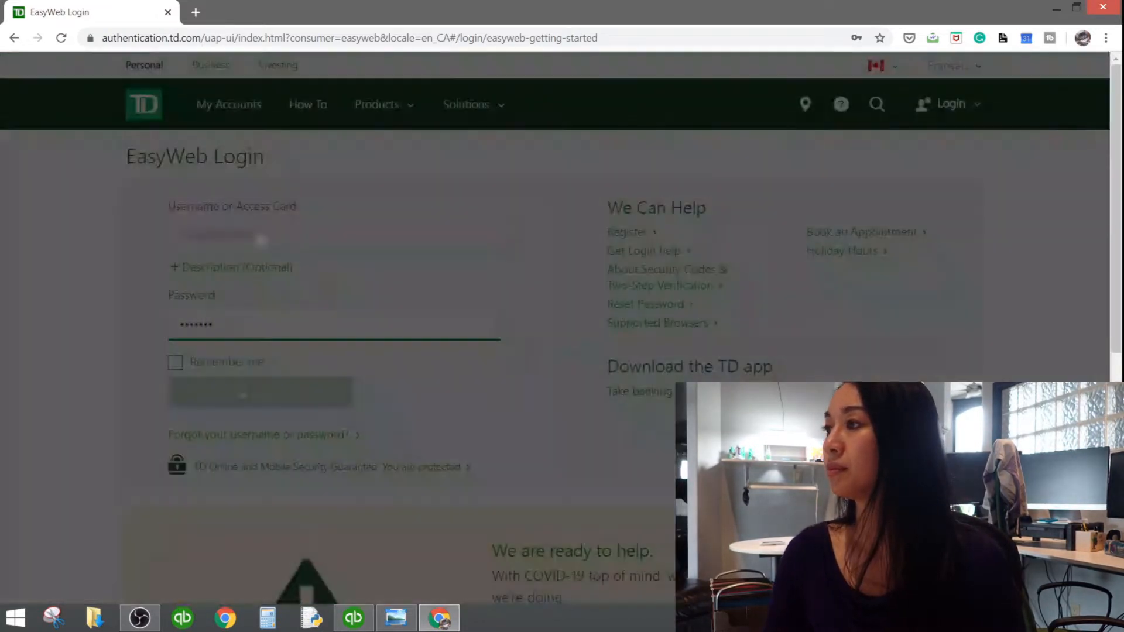
left_click(260, 392)
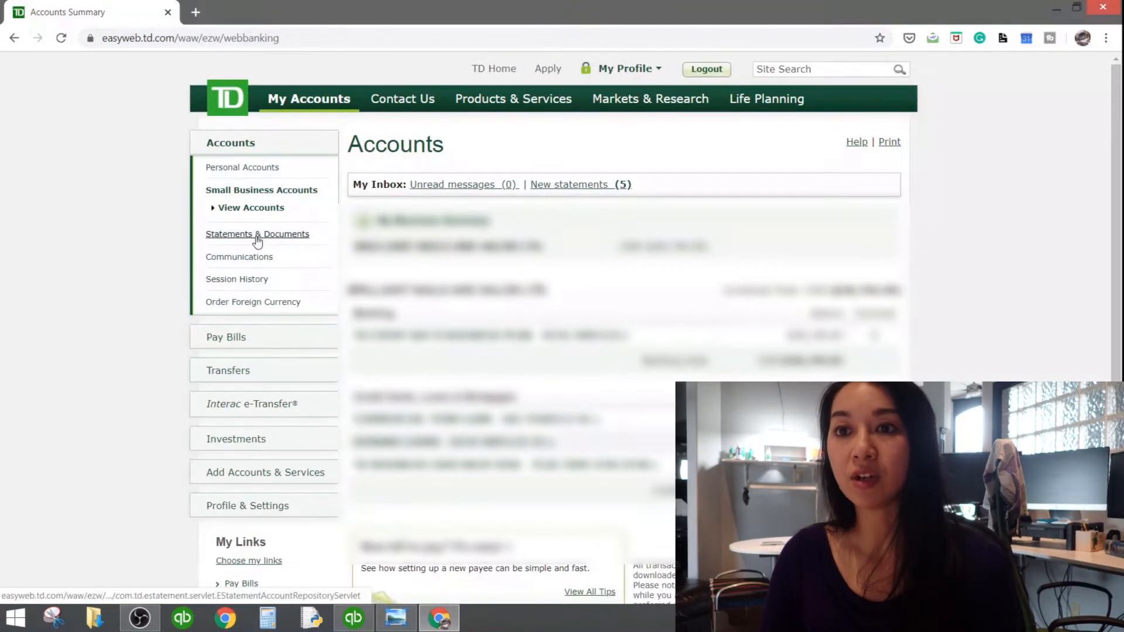
View Statements & Documents for the Every Day business plan account
left_click(256, 233)
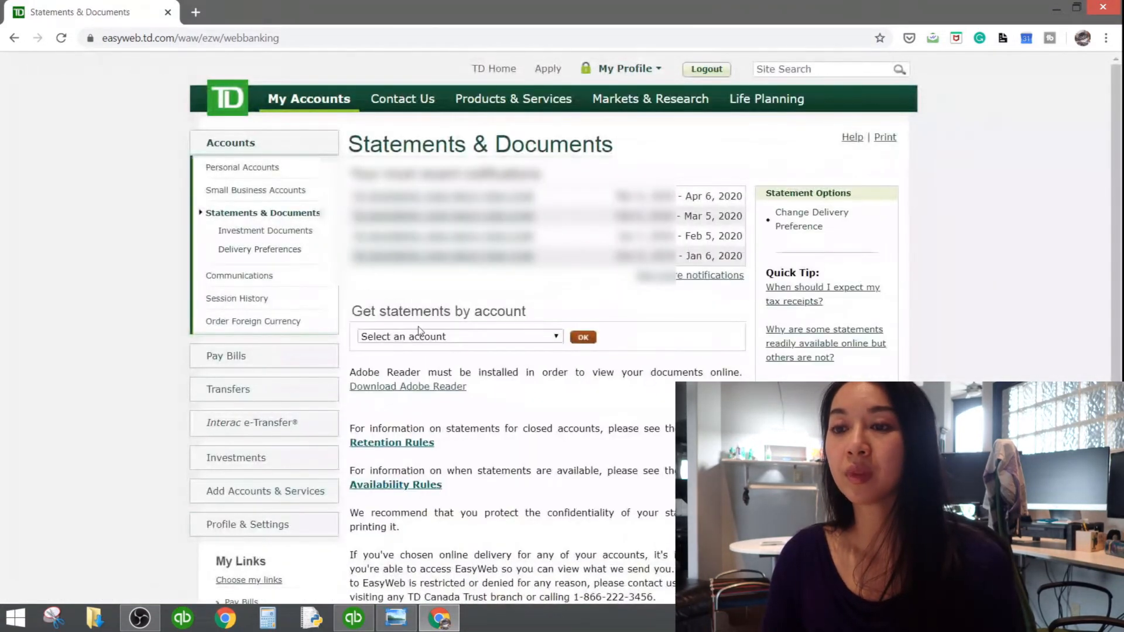
left_click(459, 336)
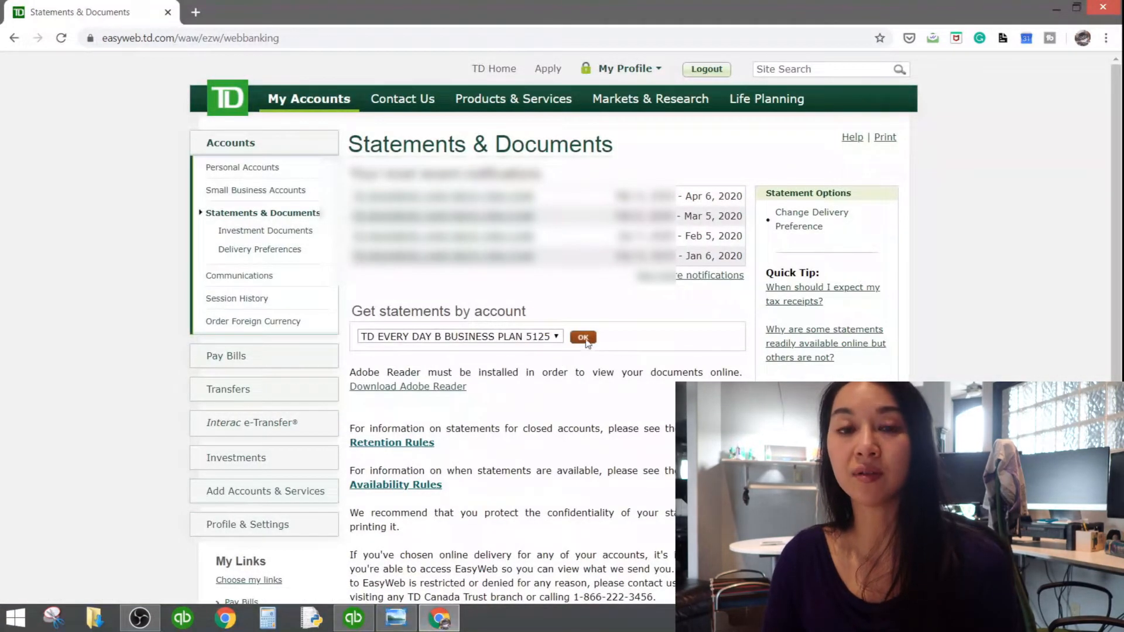
left_click(582, 337)
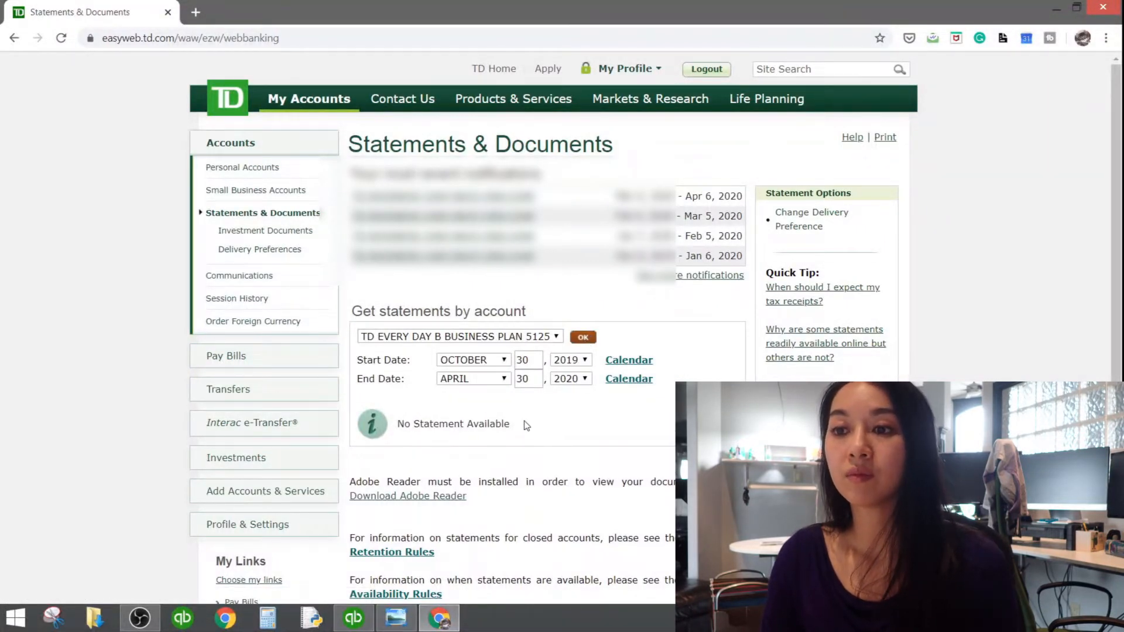
mouse_move(508, 438)
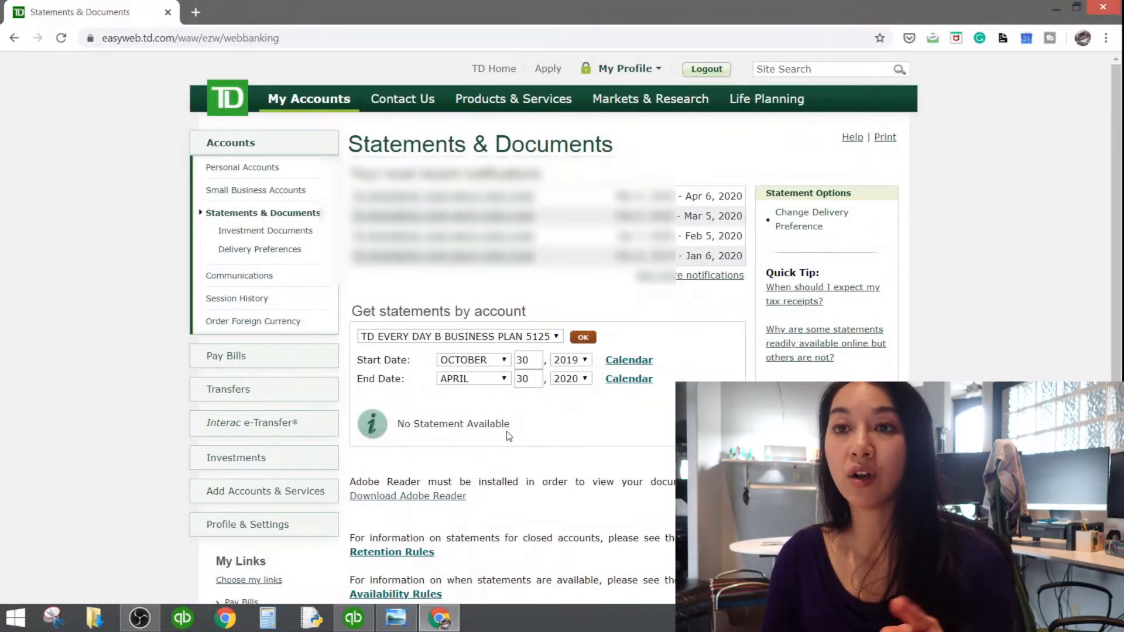
double_click(451, 424)
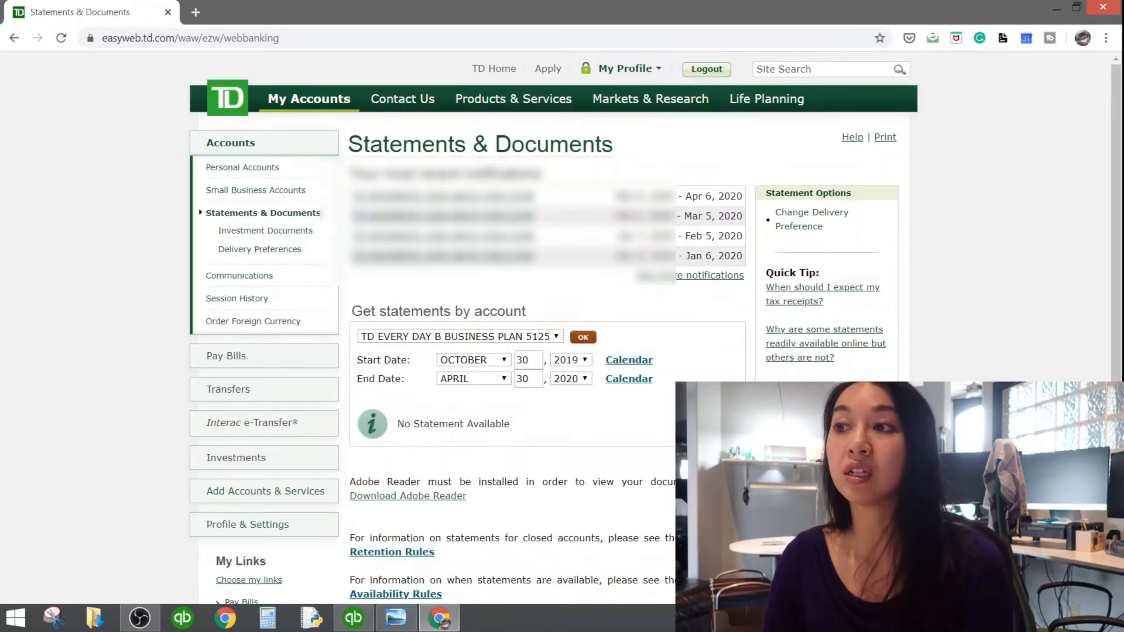
mouse_move(811, 218)
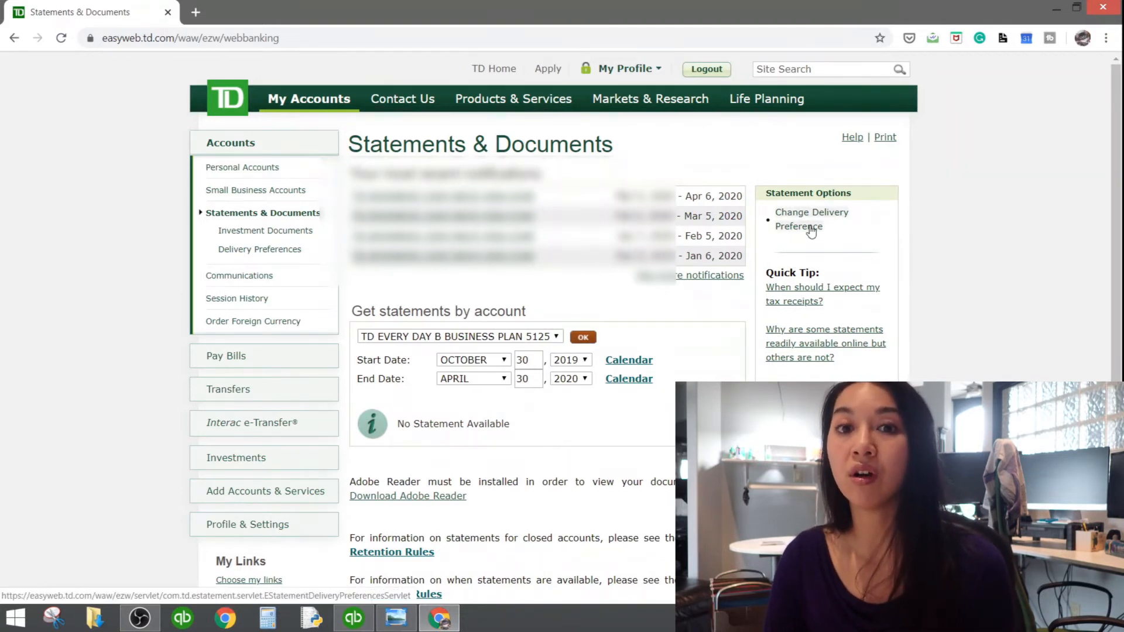
Keep Online delivery for the business account and leave Notify by email ticked
left_click(811, 219)
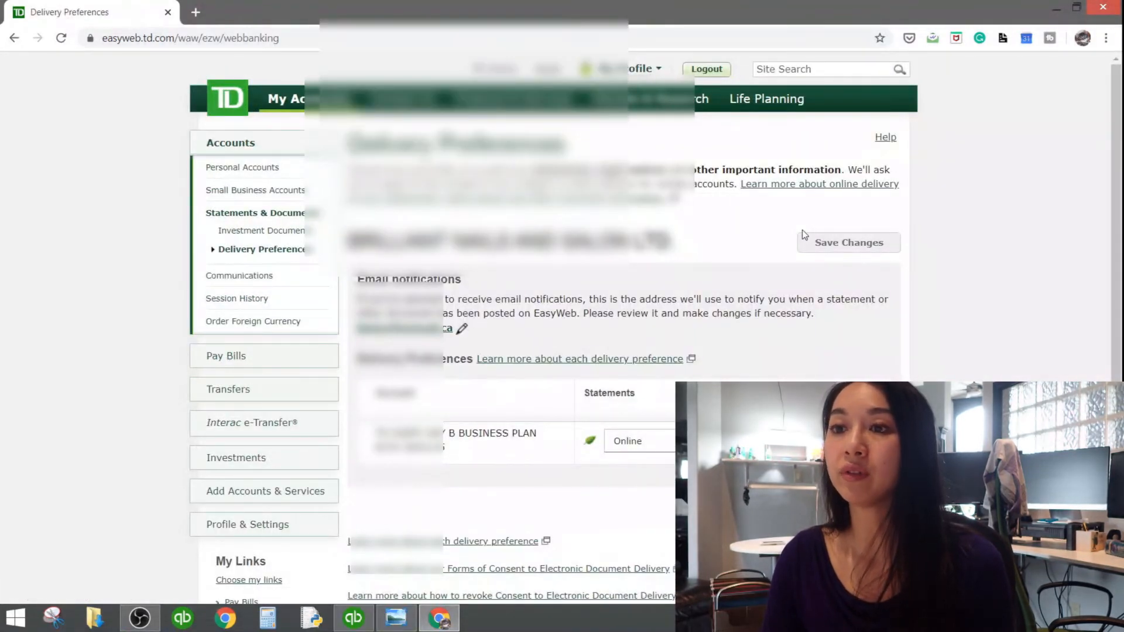
scroll("down", 3)
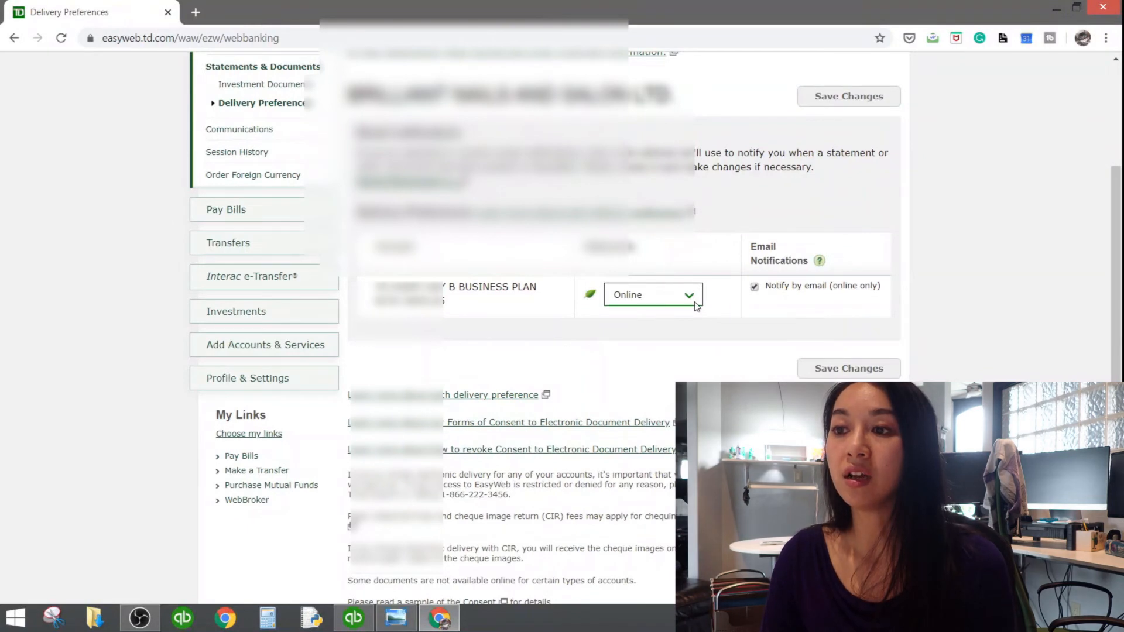
mouse_move(685, 316)
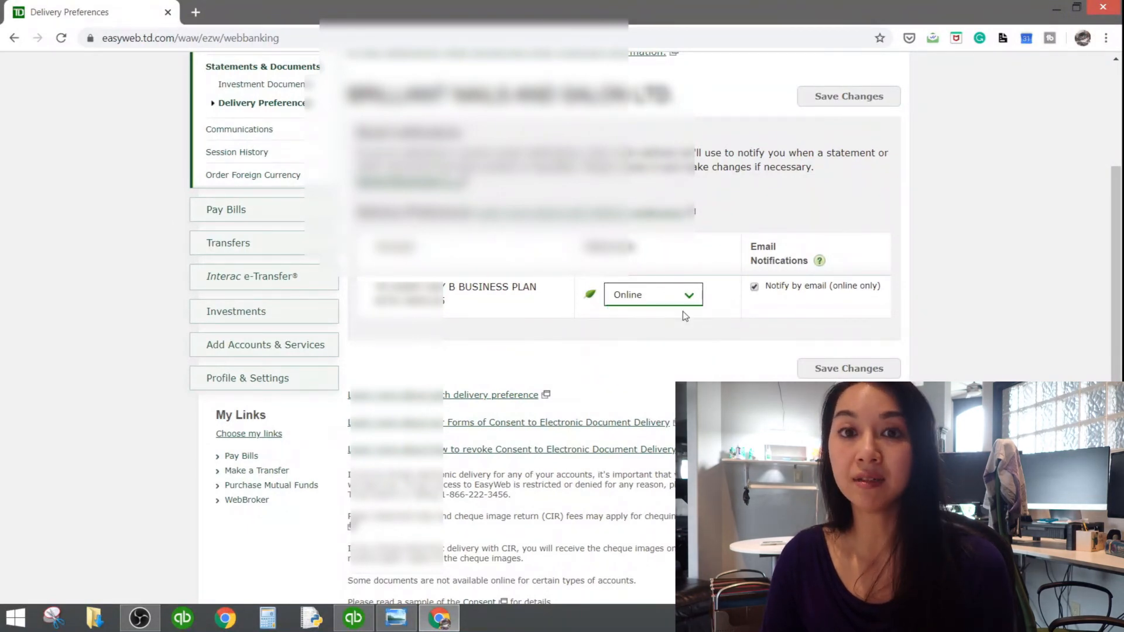
left_click(754, 286)
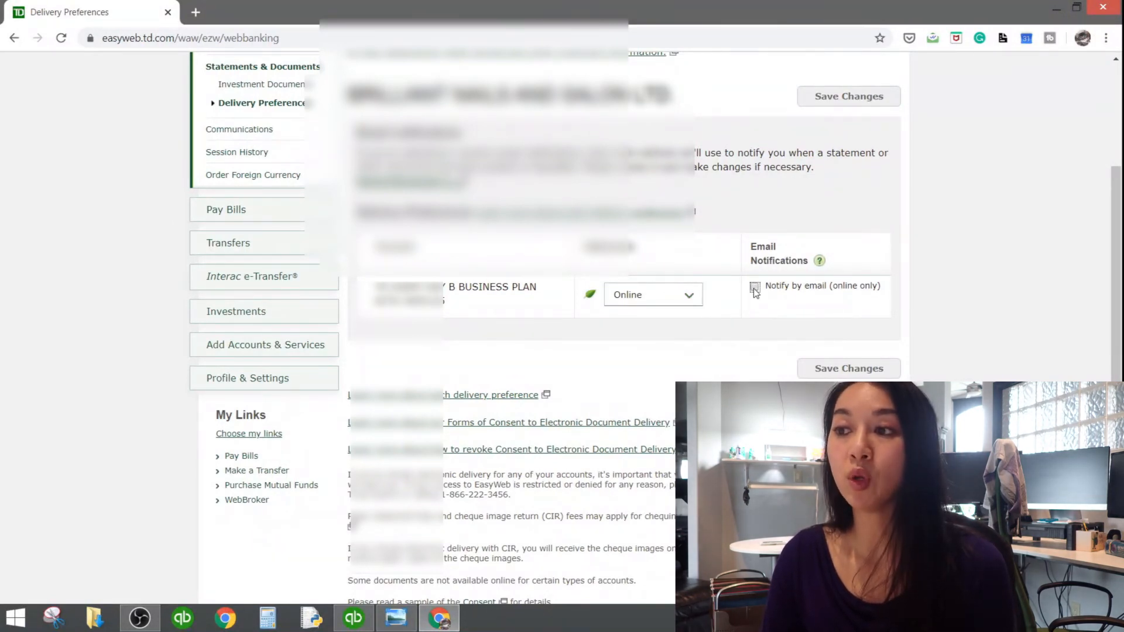
left_click(754, 285)
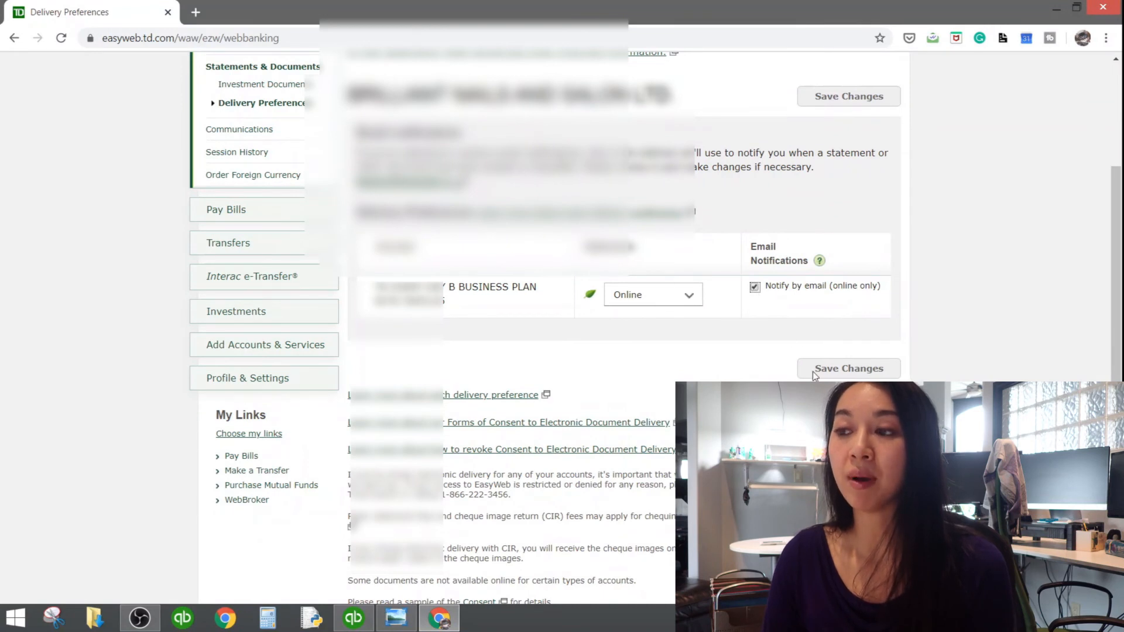